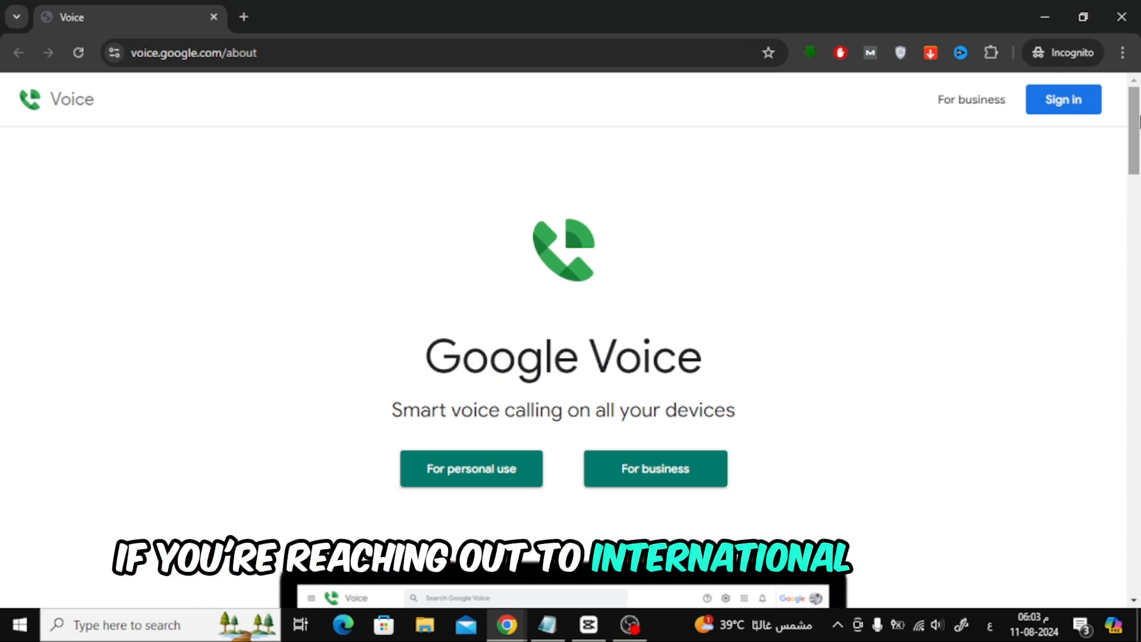
scroll("down", 3)
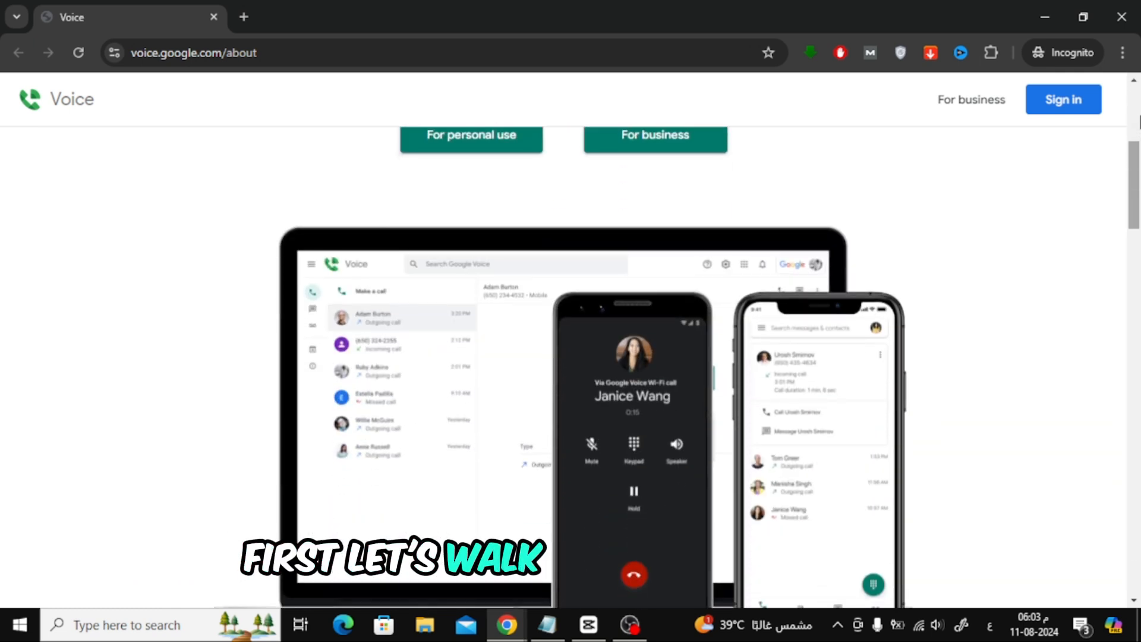
scroll("down", 3)
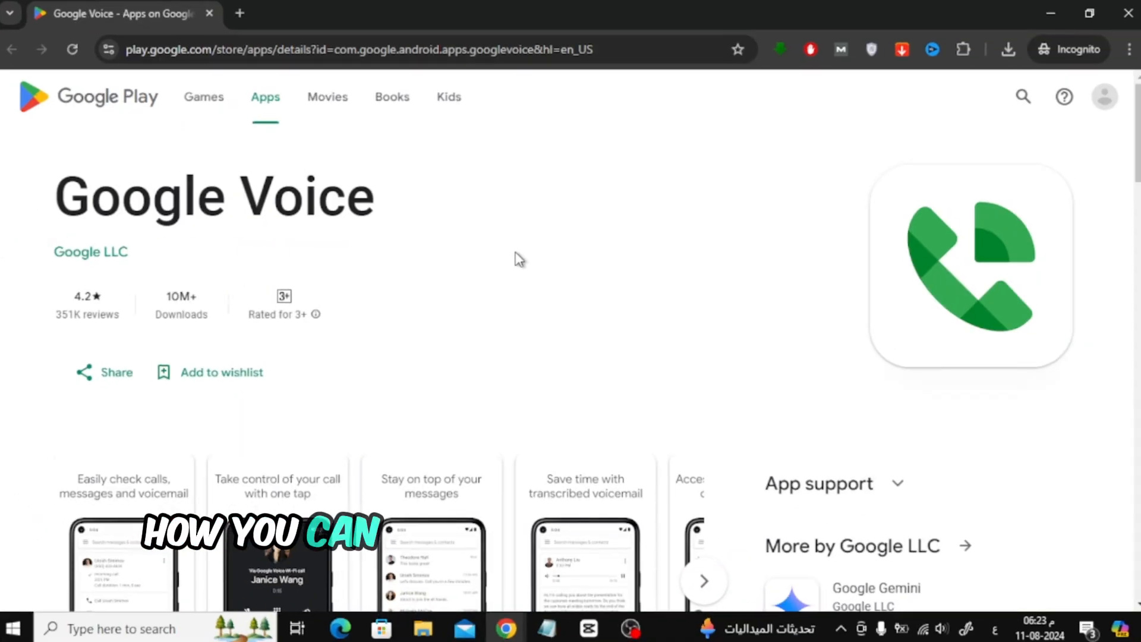
scroll("down", 3)
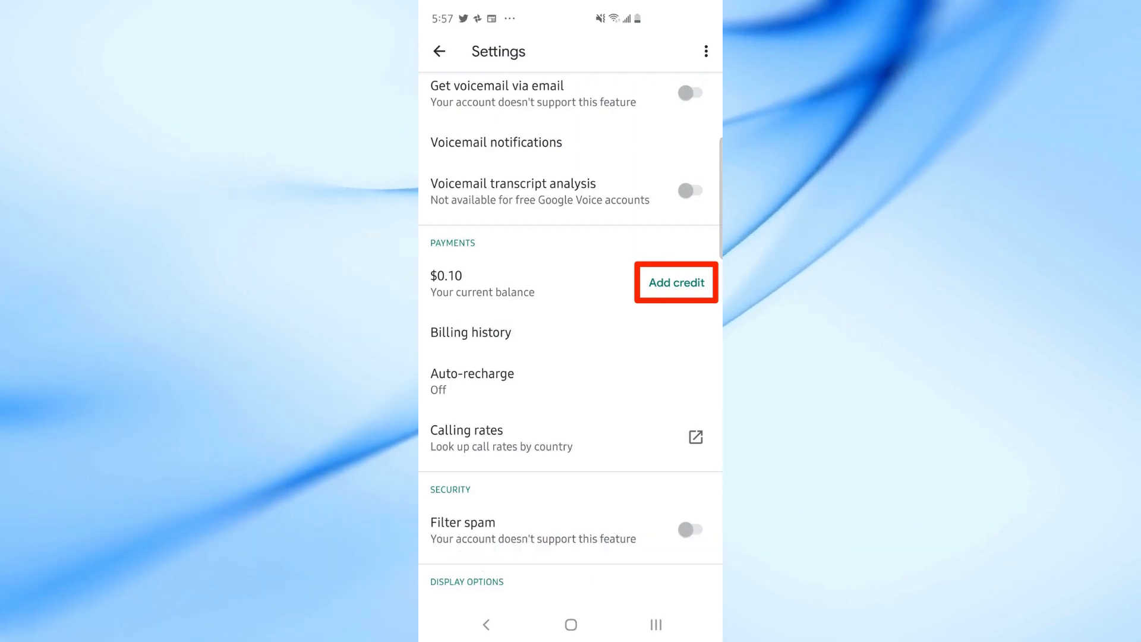
left_click(674, 282)
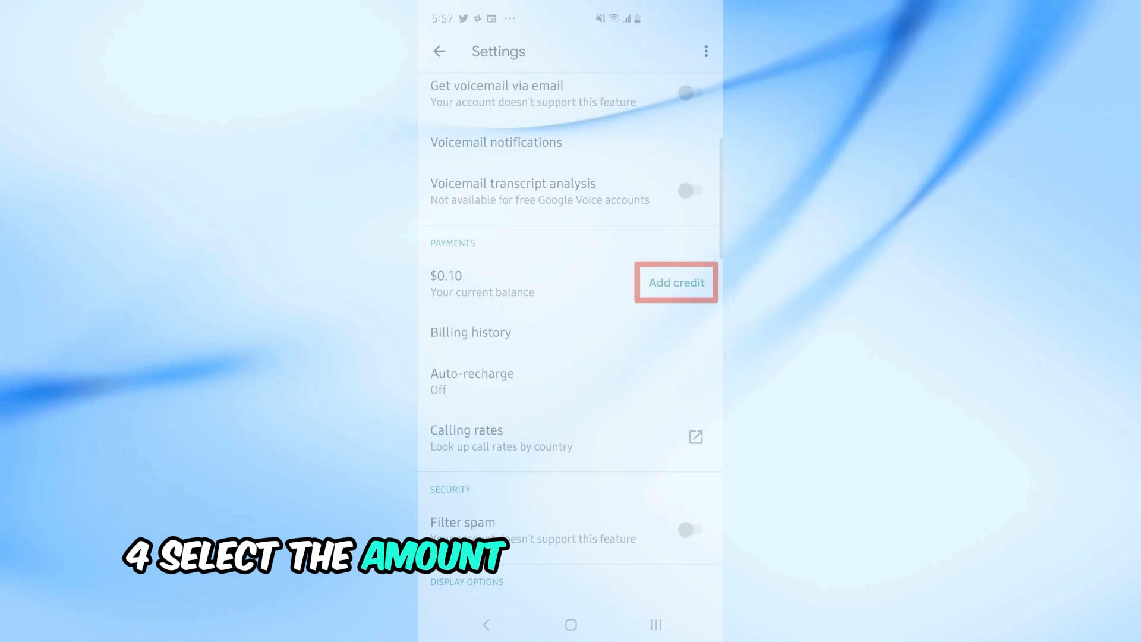
left_click(674, 282)
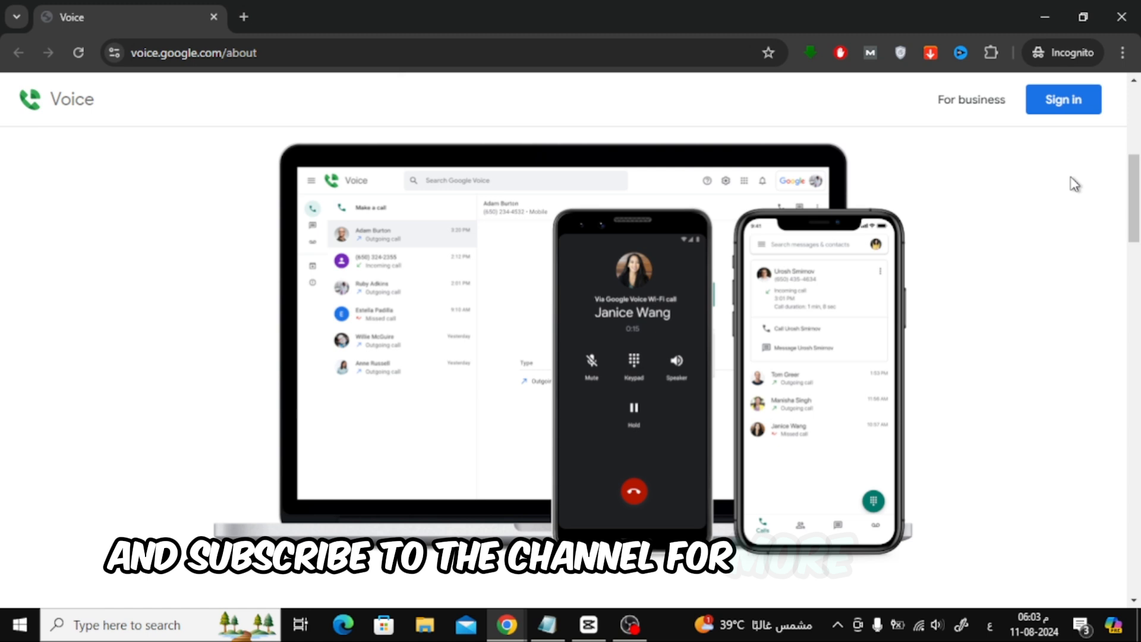
scroll("down", 3)
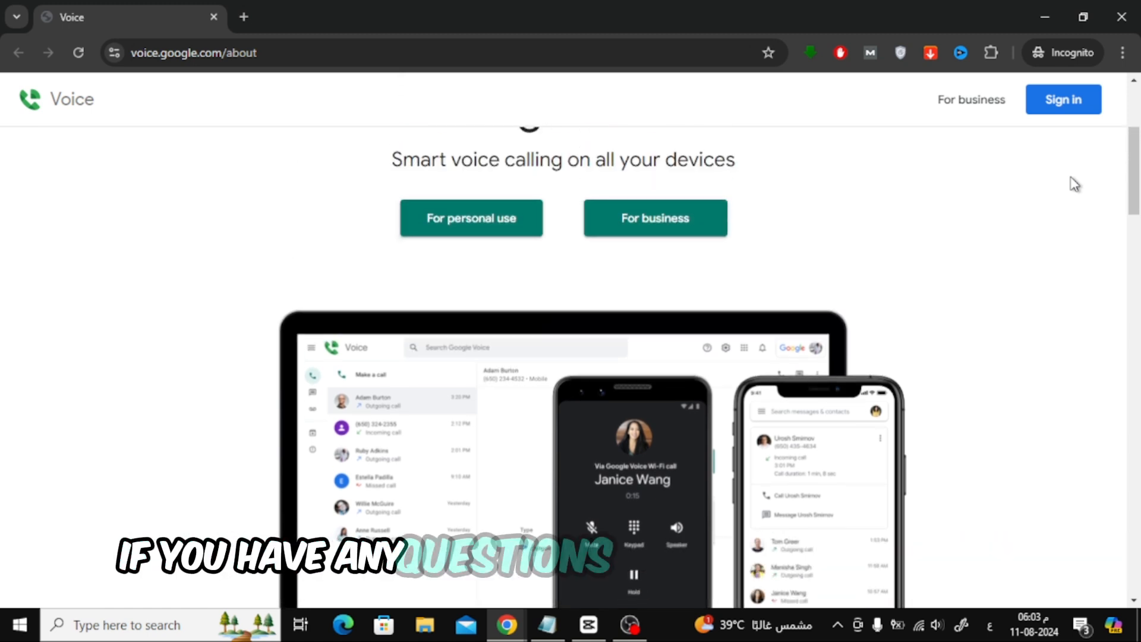
scroll("down", 3)
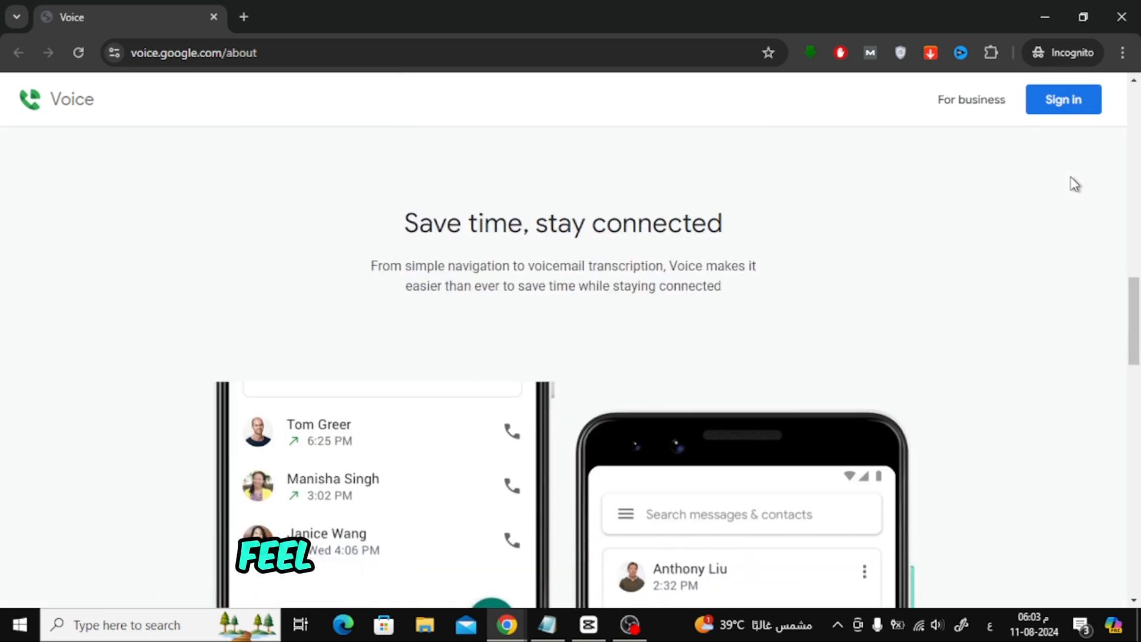
scroll("down", 3)
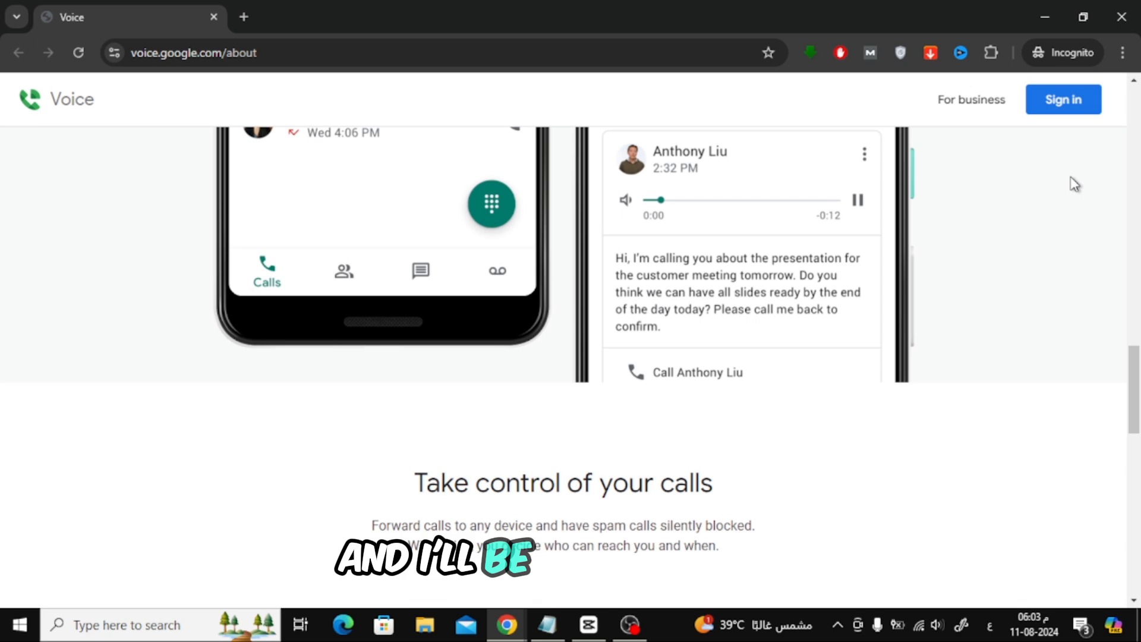